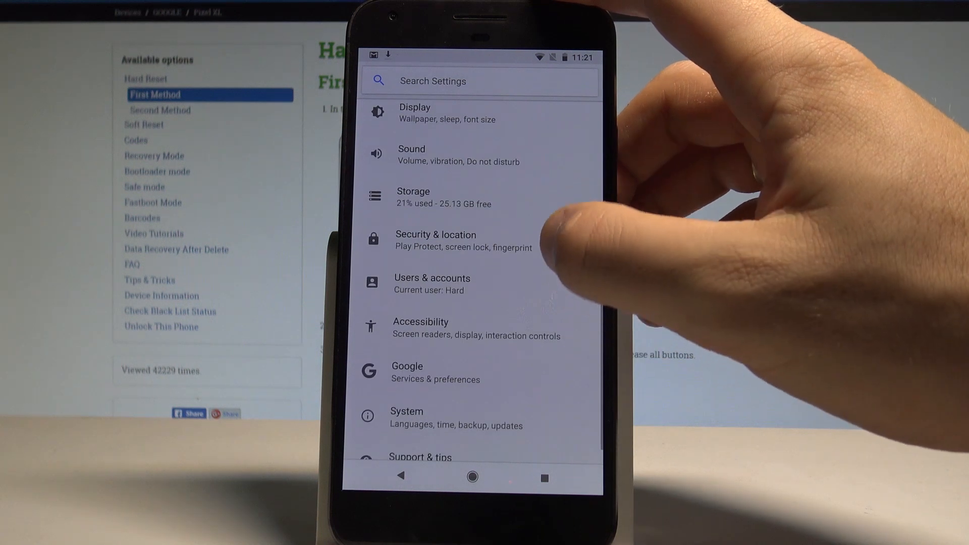
Step: Go into Security & location and scroll to the Device security section
click(436, 240)
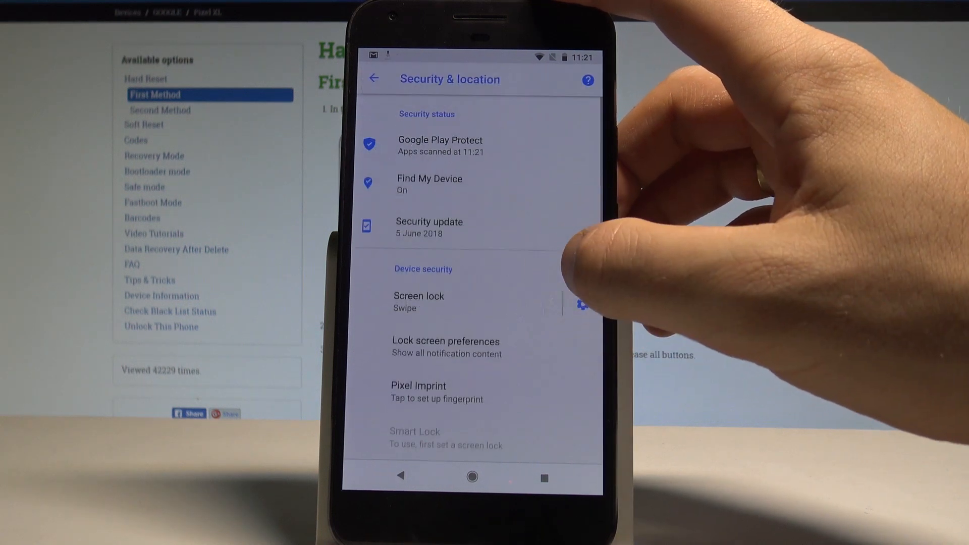
scroll(down, 3)
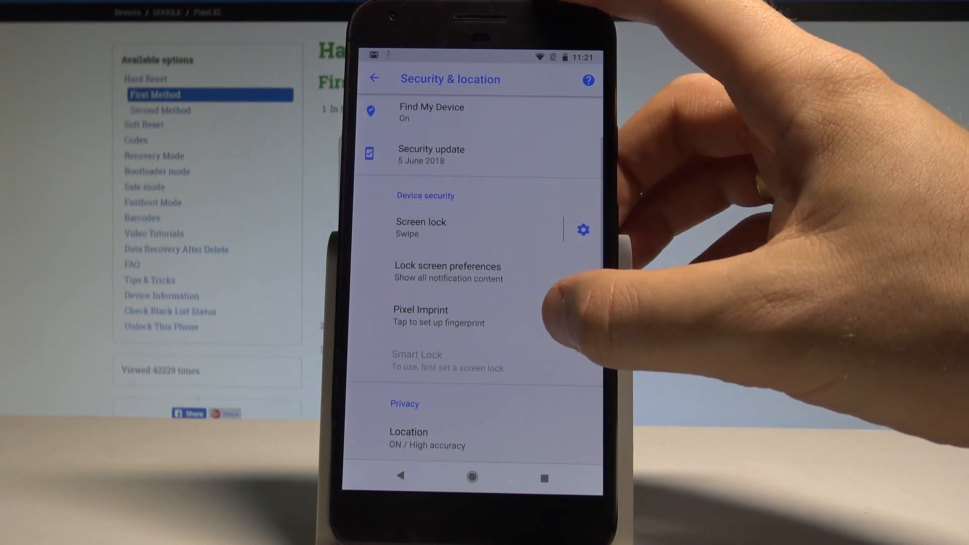
Step: Start Pixel Imprint setup and continue past the Unlock with Pixel Imprint intro
click(420, 315)
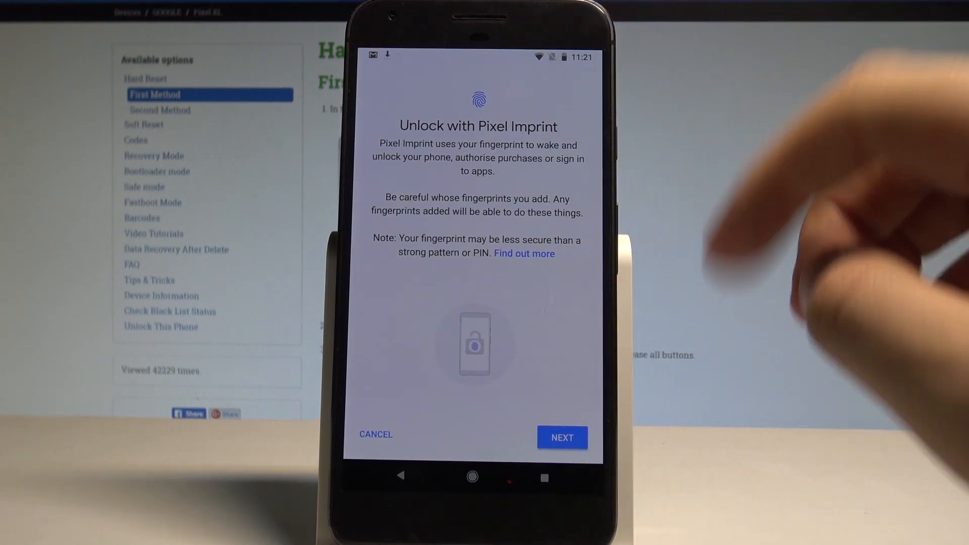
click(561, 437)
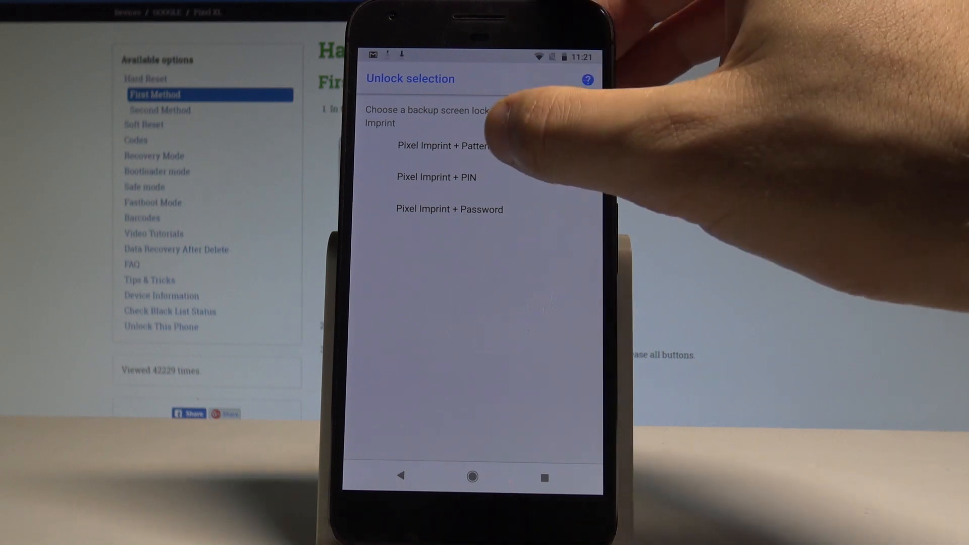
Step: Choose Pixel Imprint + Pattern and draw an L-shaped unlock pattern as the backup lock
click(443, 145)
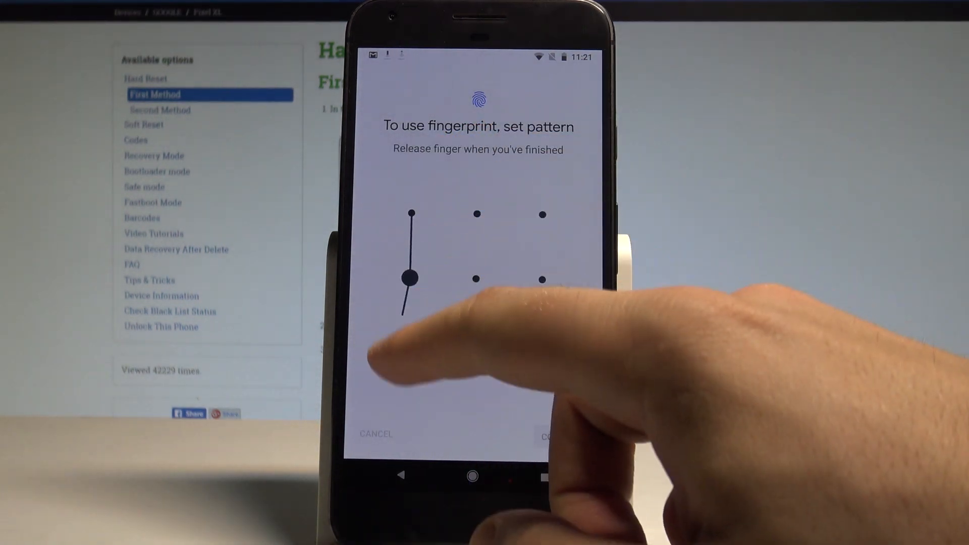
drag(411, 214, 543, 343)
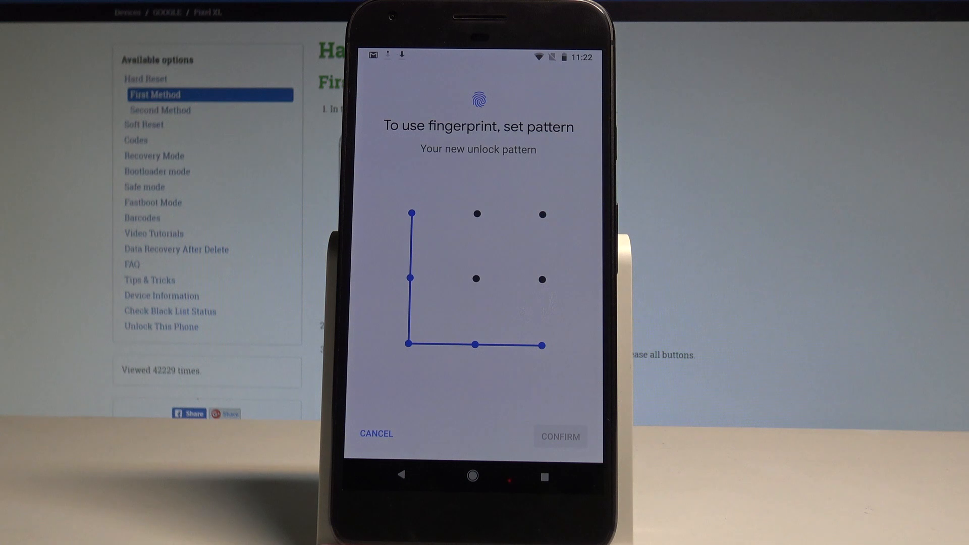
click(558, 436)
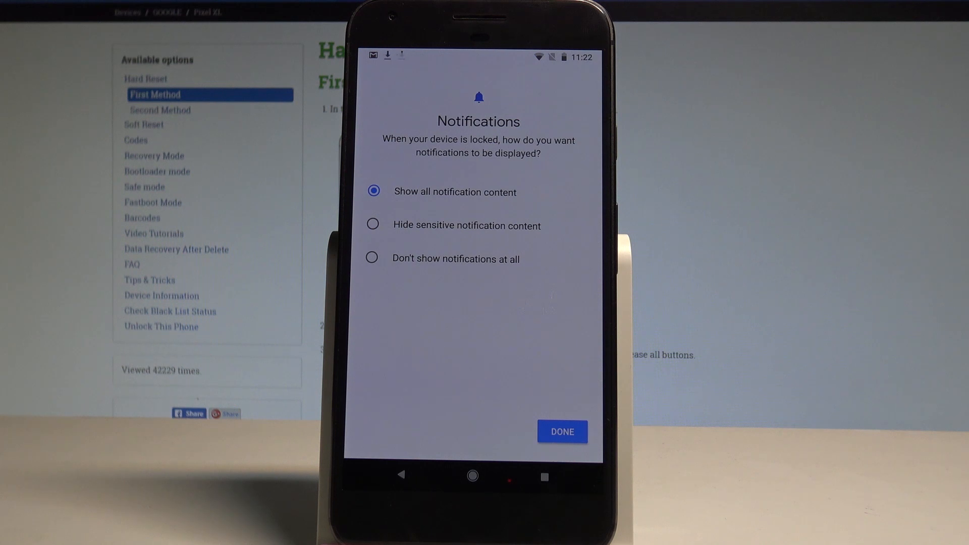
Step: Keep all notification content on the lock screen and finish enrolling the fingerprint
click(562, 431)
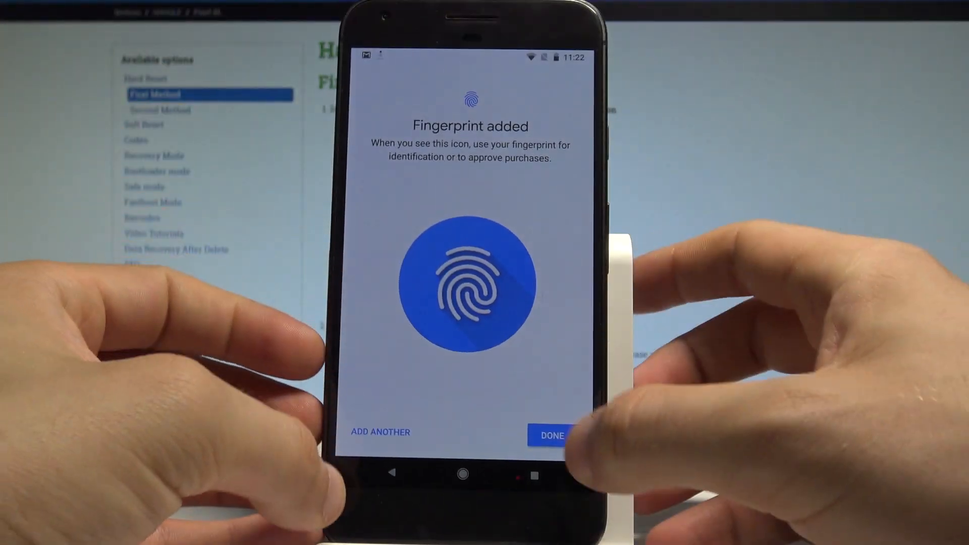
click(550, 435)
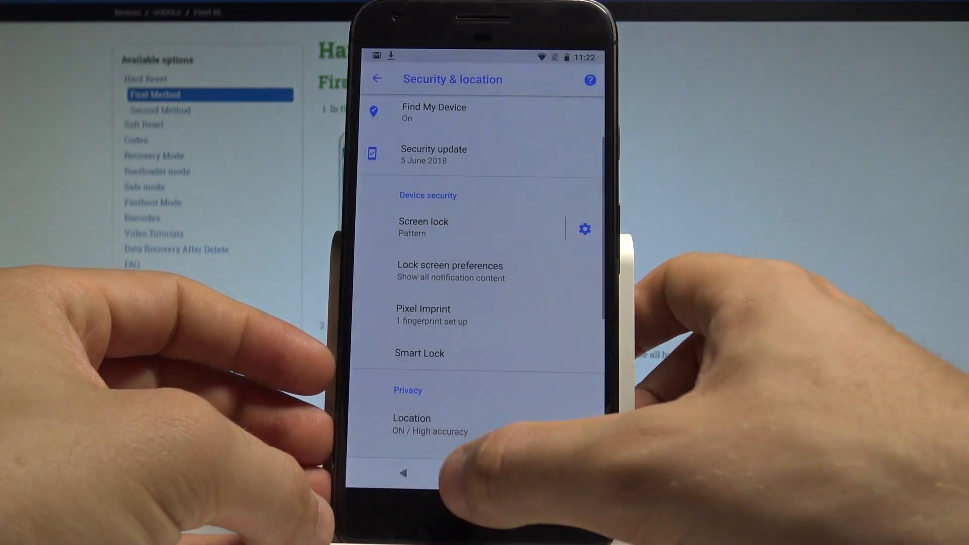